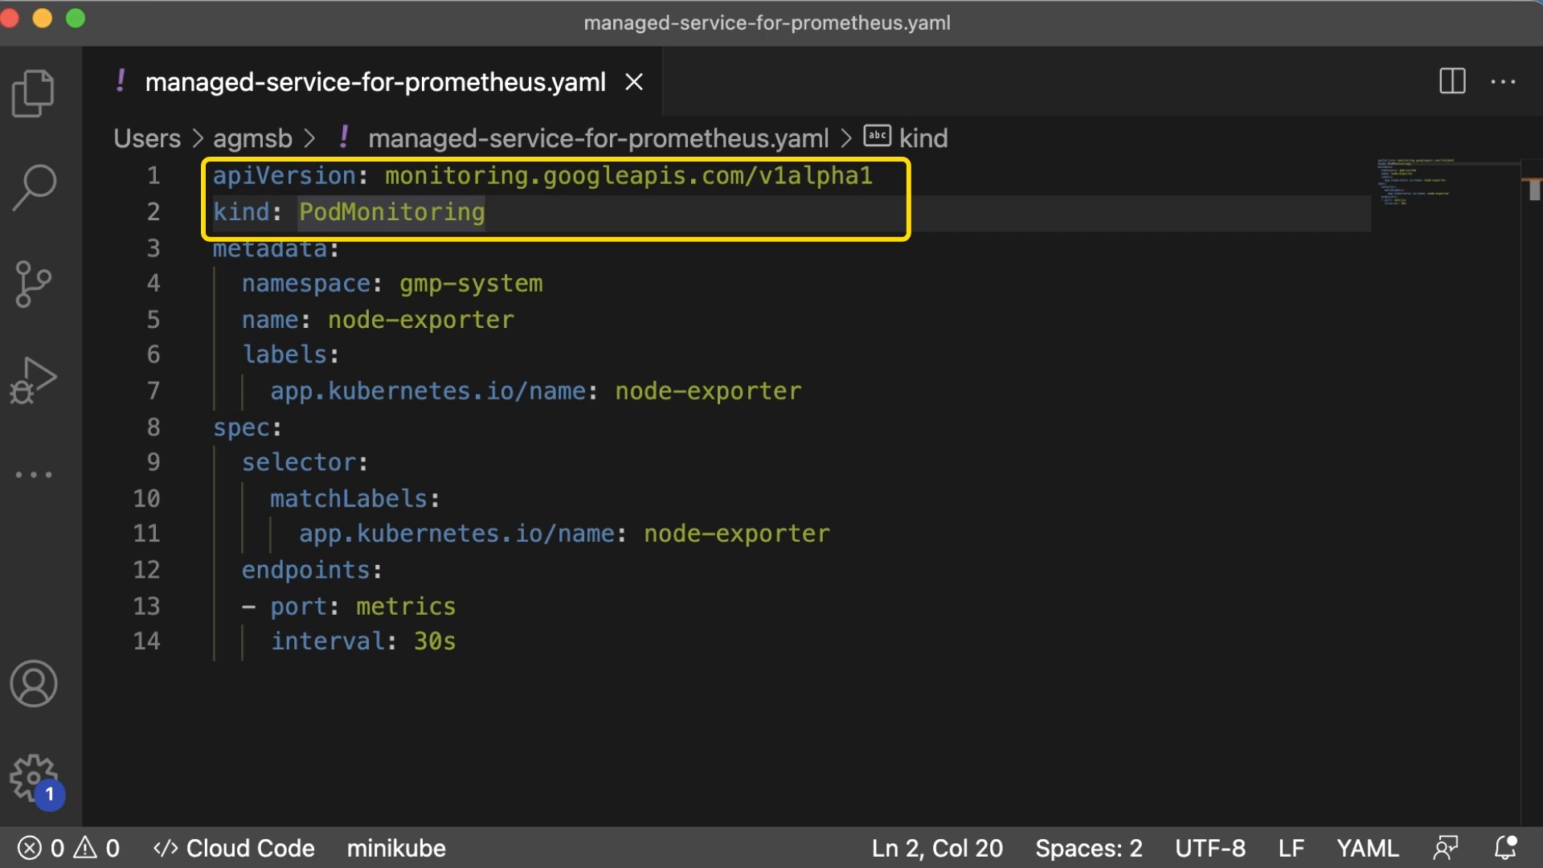
# Switch from the node-exporter PodMonitoring YAML to Grafana's welcome home page.
pyautogui.click(487, 212)
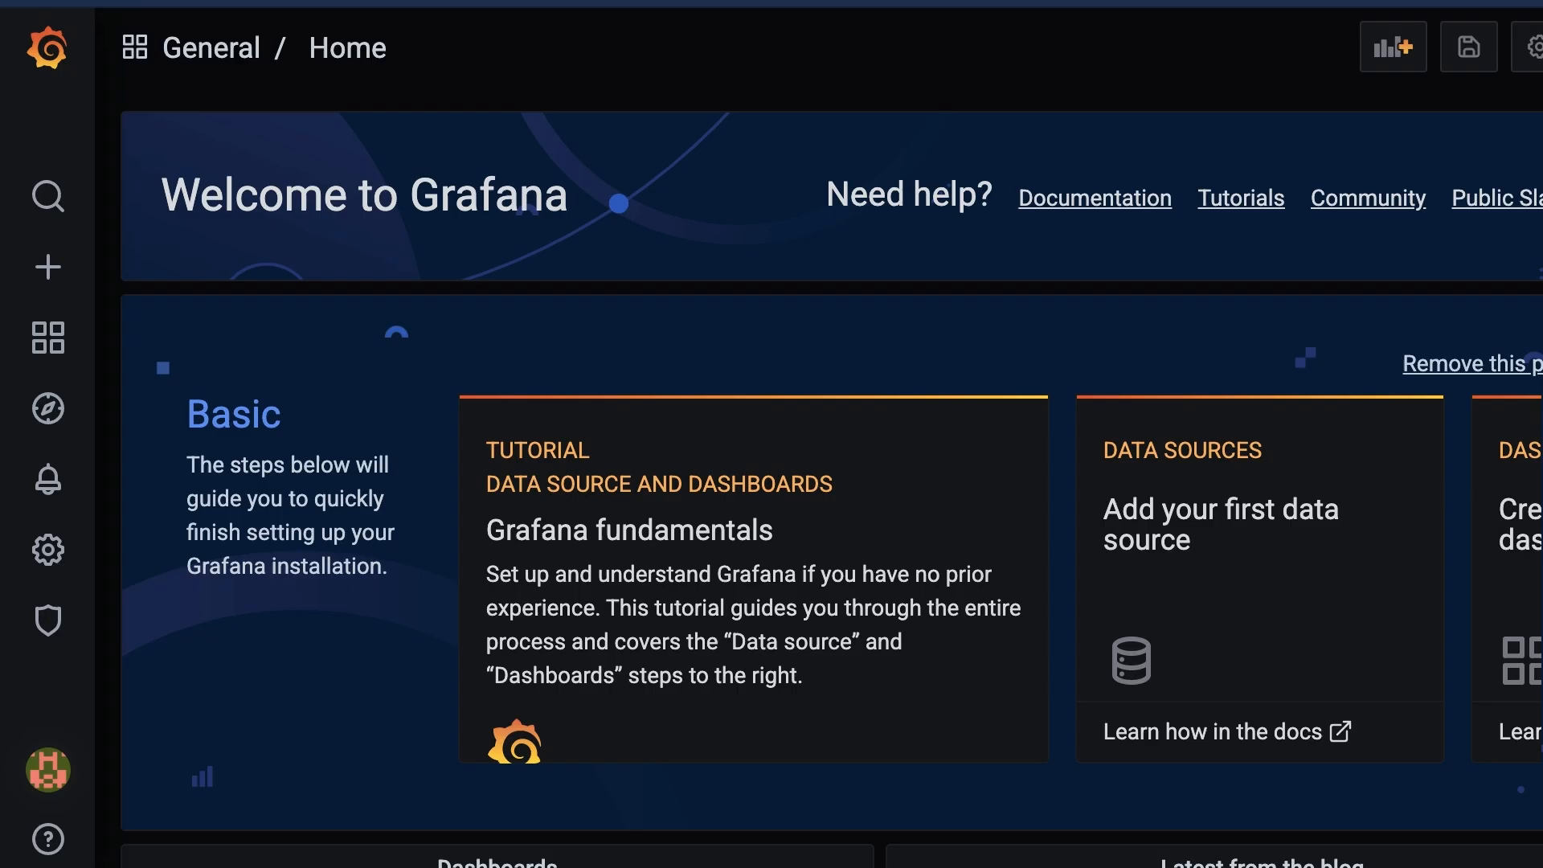
# Open the Prometheus data source and rename it 'Managed Service for Prometheus'.
pyautogui.click(48, 549)
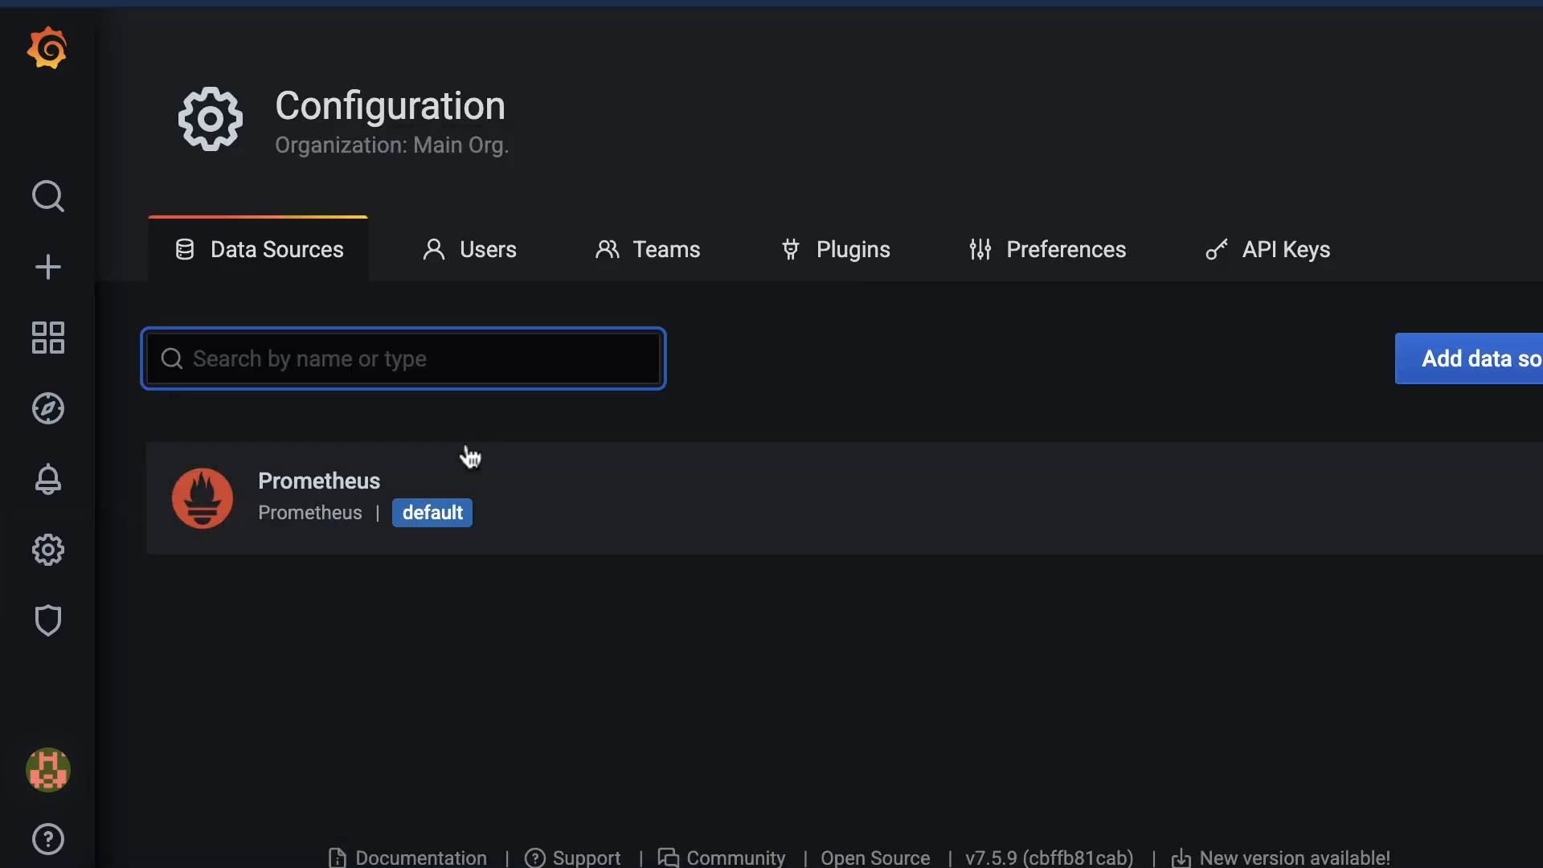
pyautogui.click(319, 495)
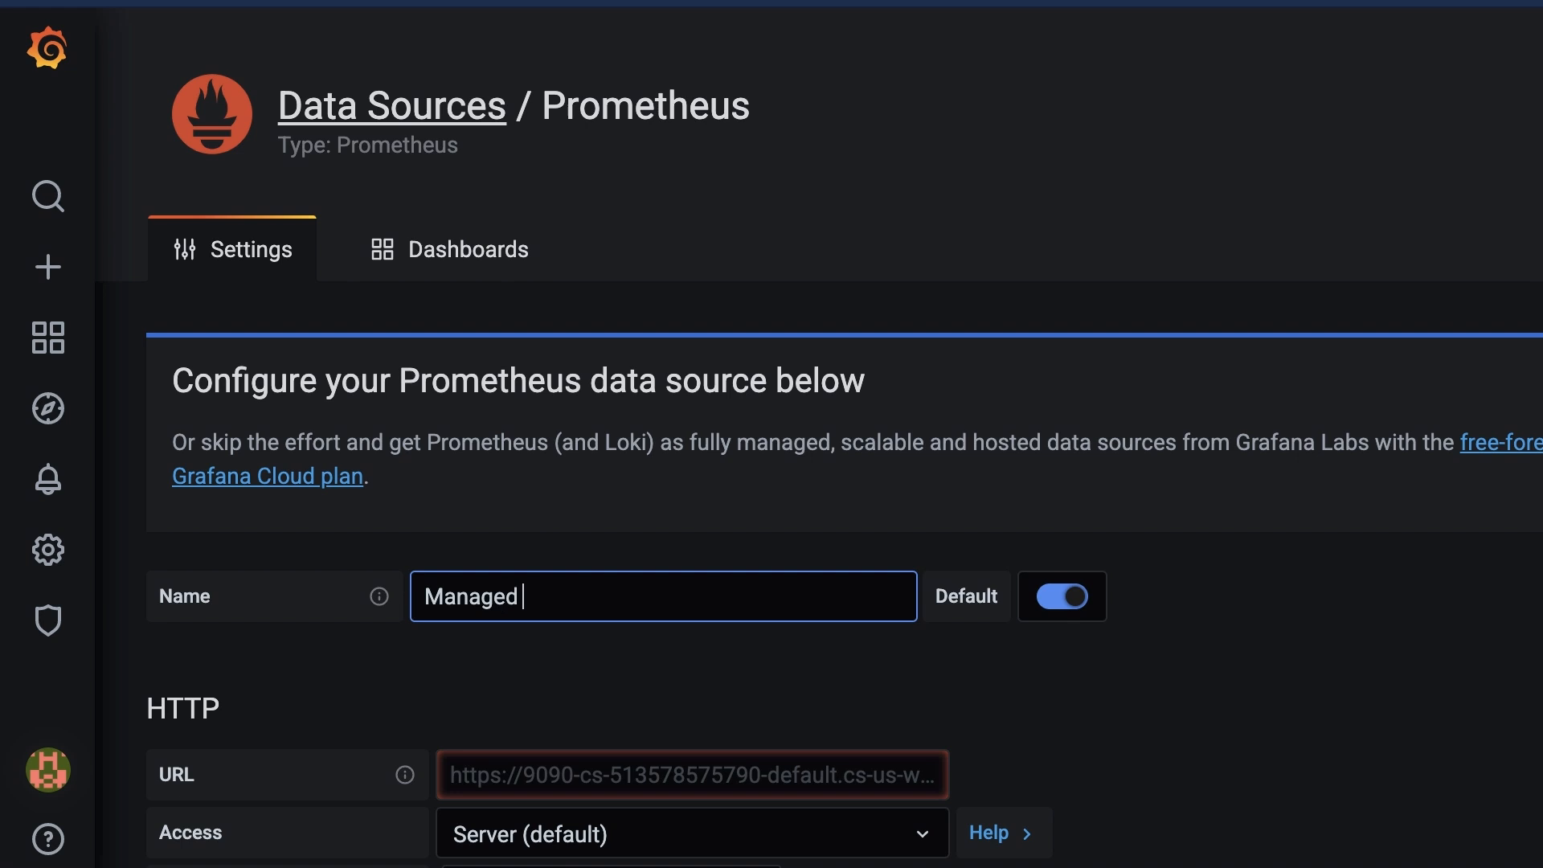
pyautogui.write('Service for Prometheus')
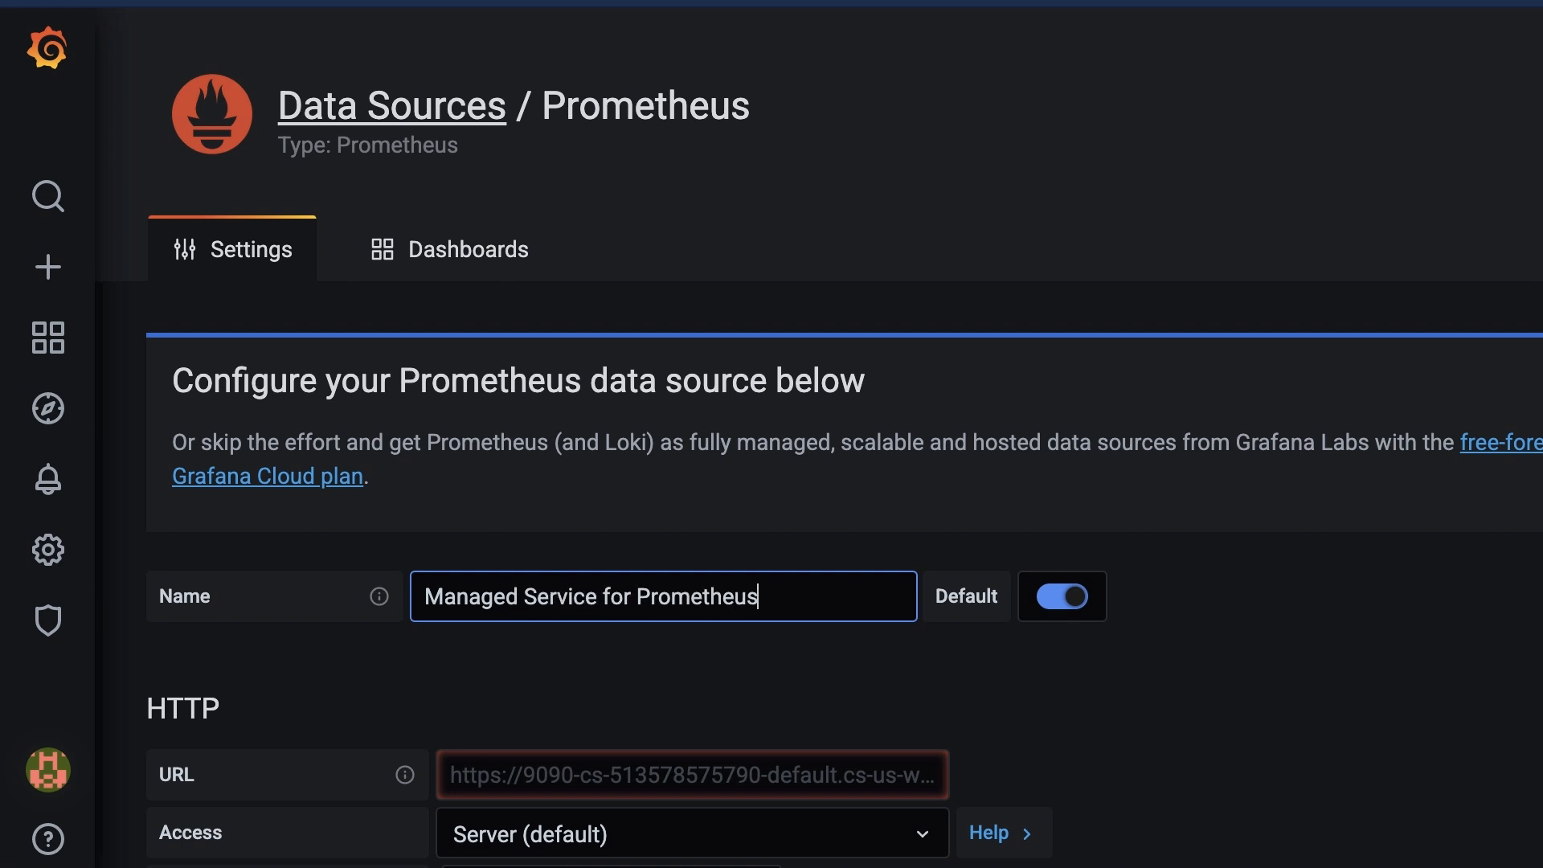